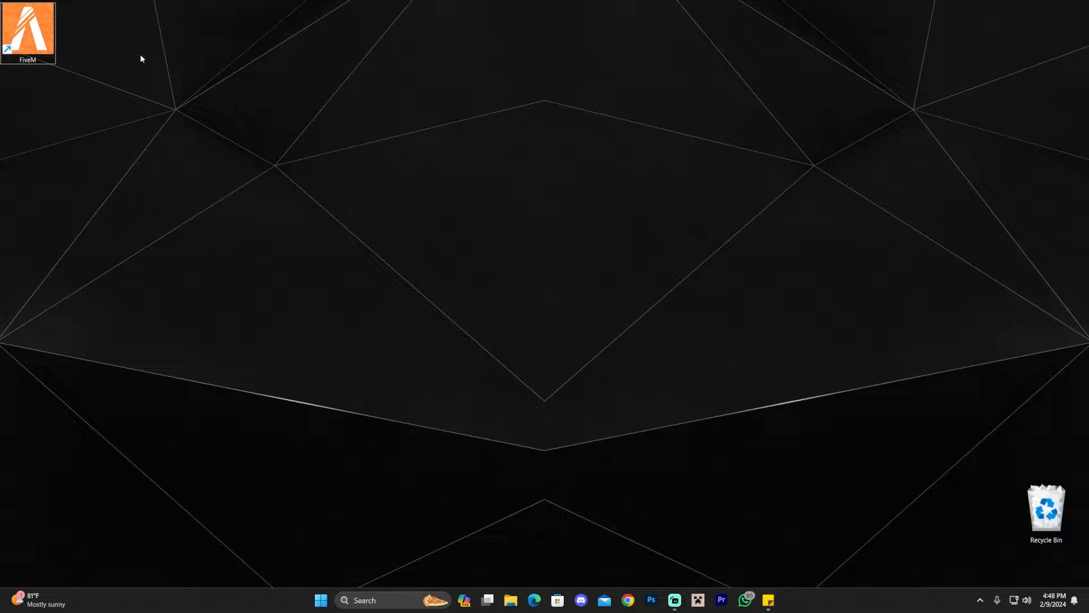
pyautogui.moveTo(129, 85)
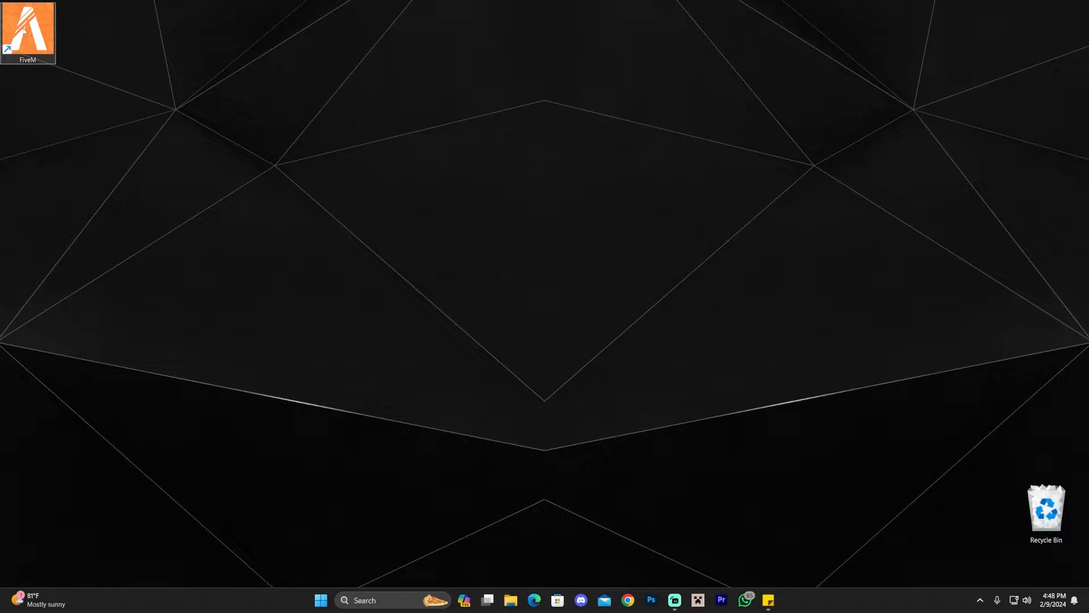
# Search the taskbar for "five" so FiveM appears as the best match.
pyautogui.rightClick(25, 32)
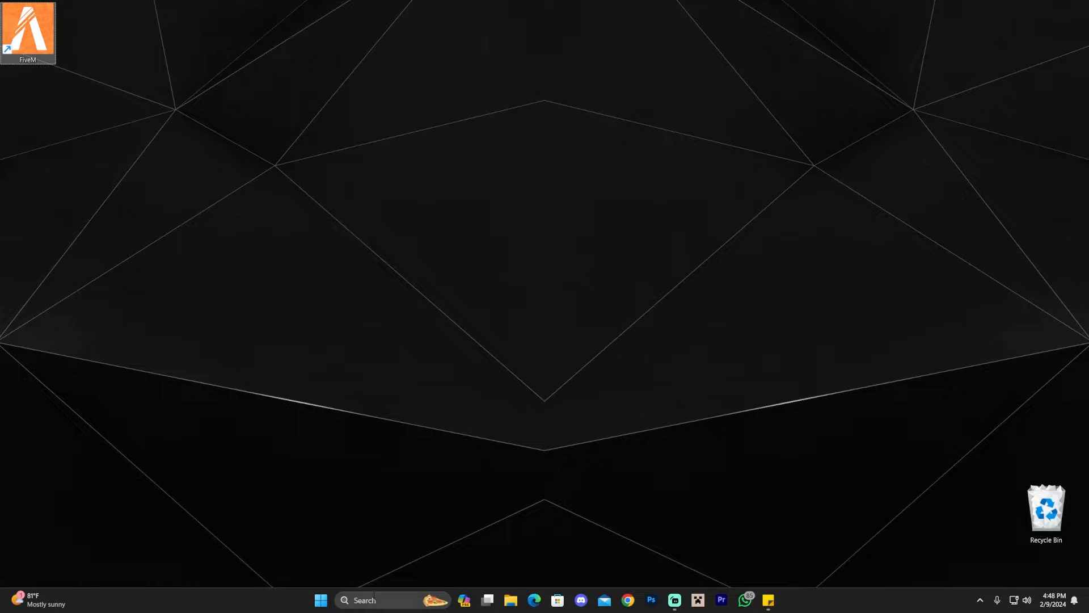
pyautogui.write('five')
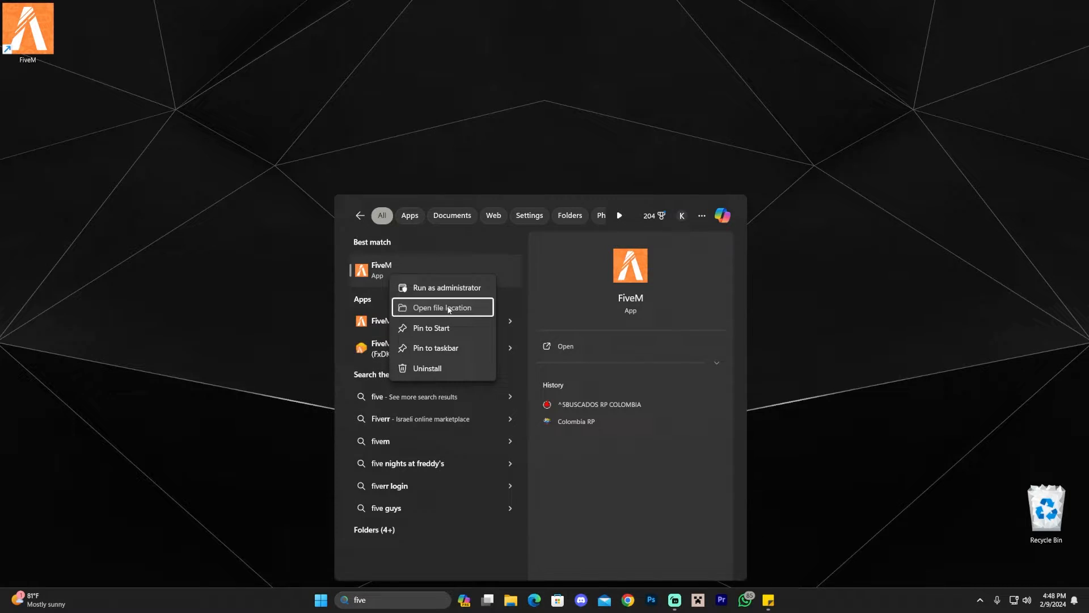
# Use Open file location on the FiveM shortcut to reach AppData\Local\FiveM.
pyautogui.click(443, 306)
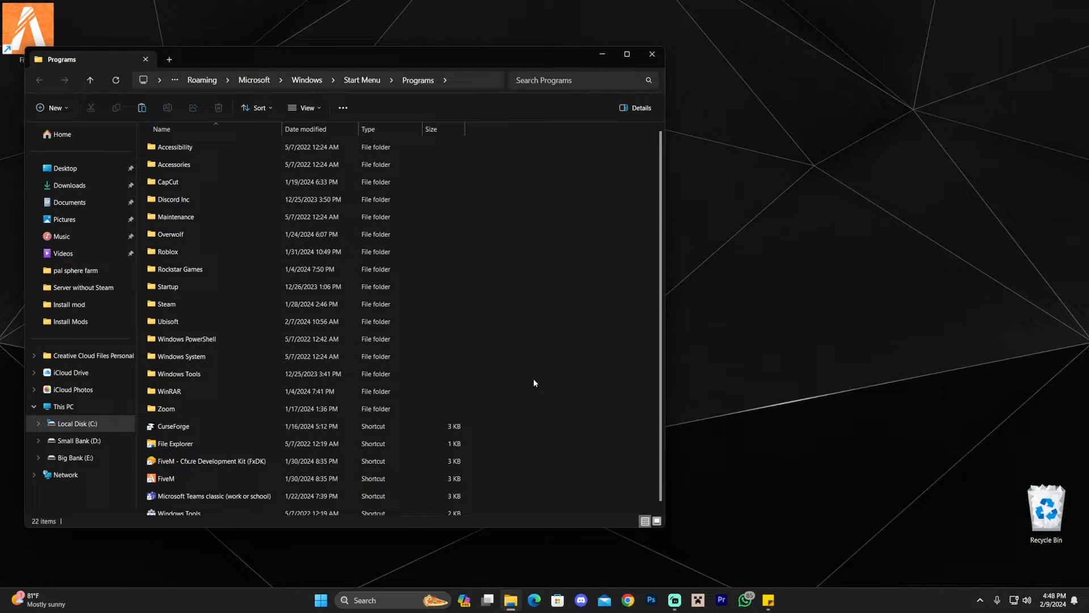
pyautogui.click(166, 477)
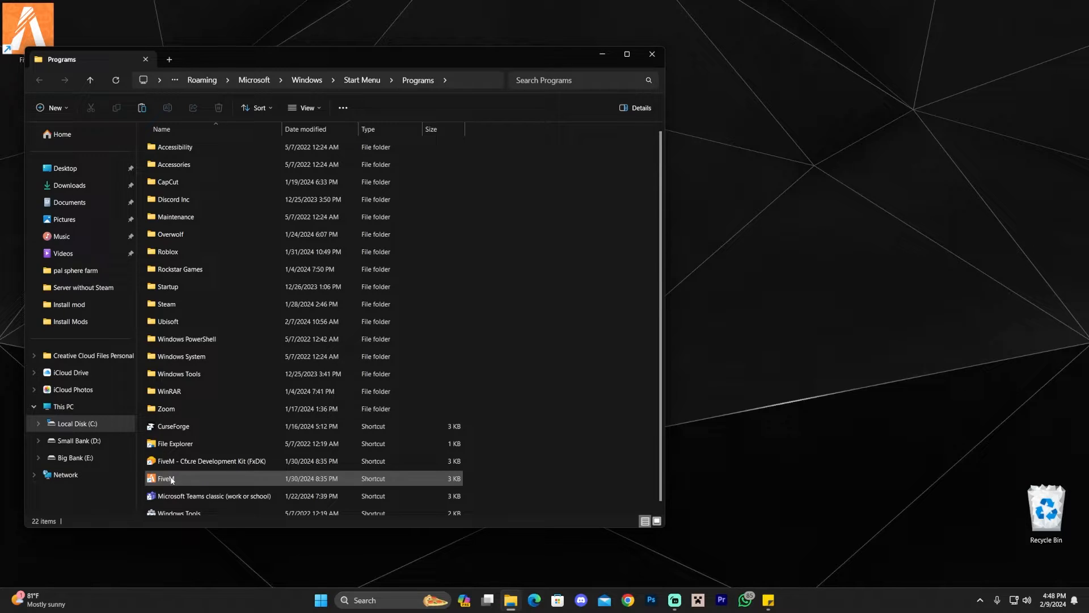
pyautogui.rightClick(171, 478)
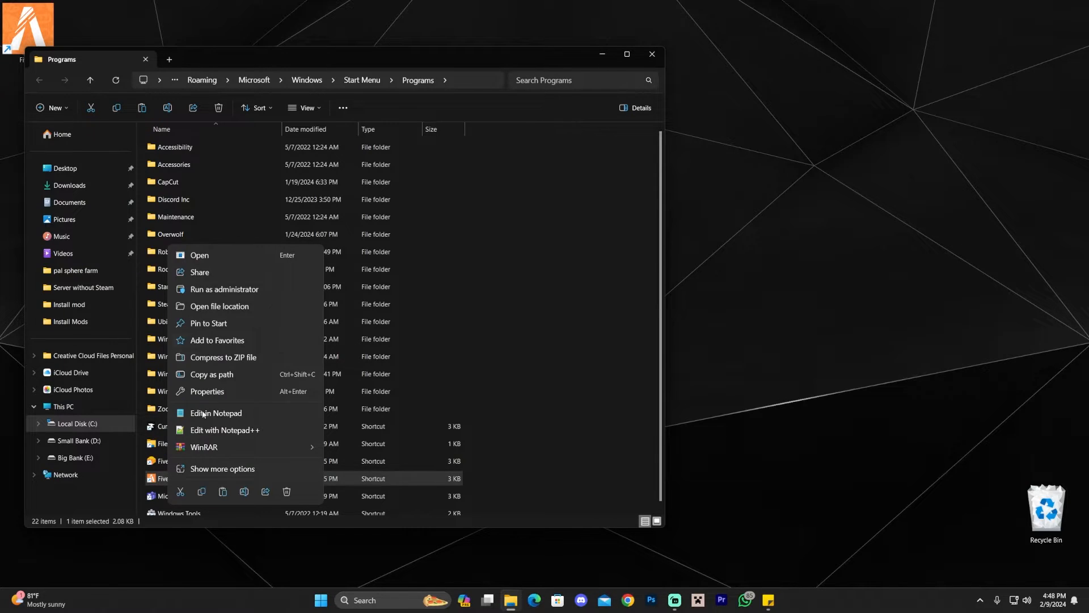
pyautogui.click(220, 307)
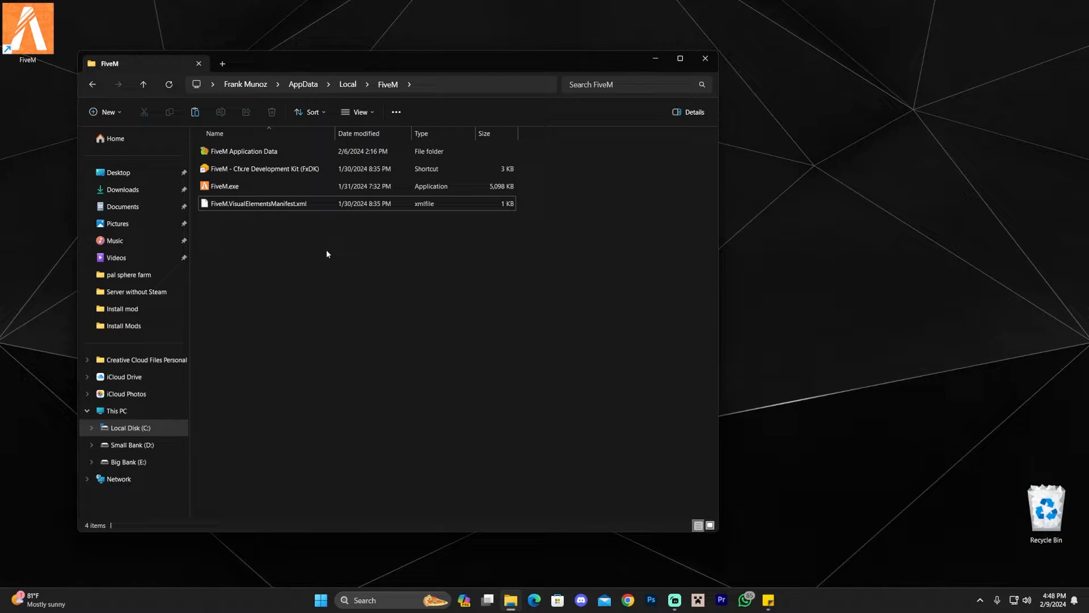
pyautogui.moveTo(252, 153)
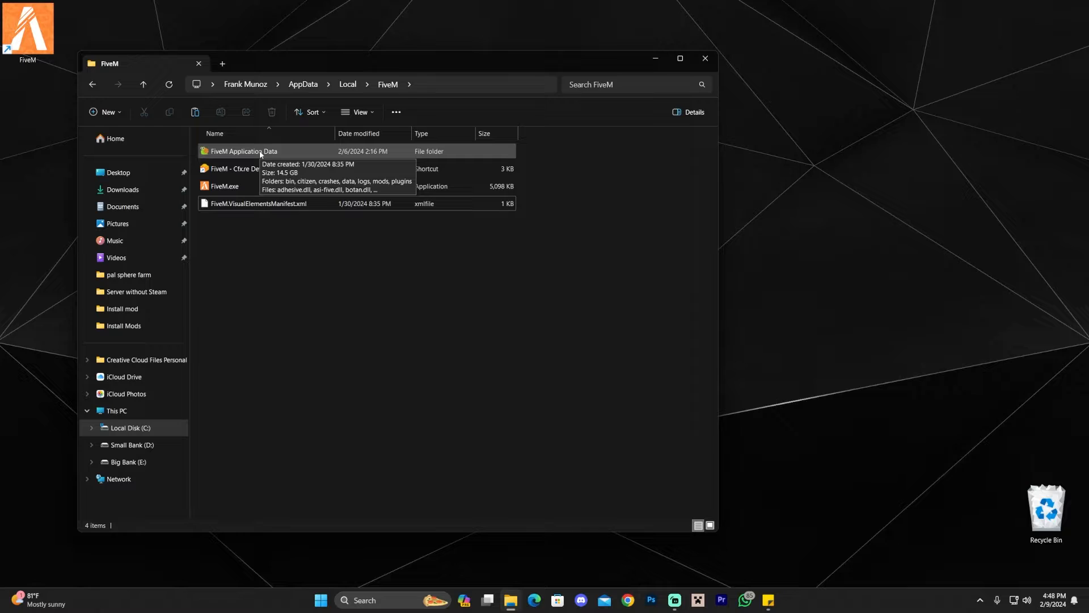
# Navigate into FiveM Application Data and then its data folder.
pyautogui.doubleClick(242, 151)
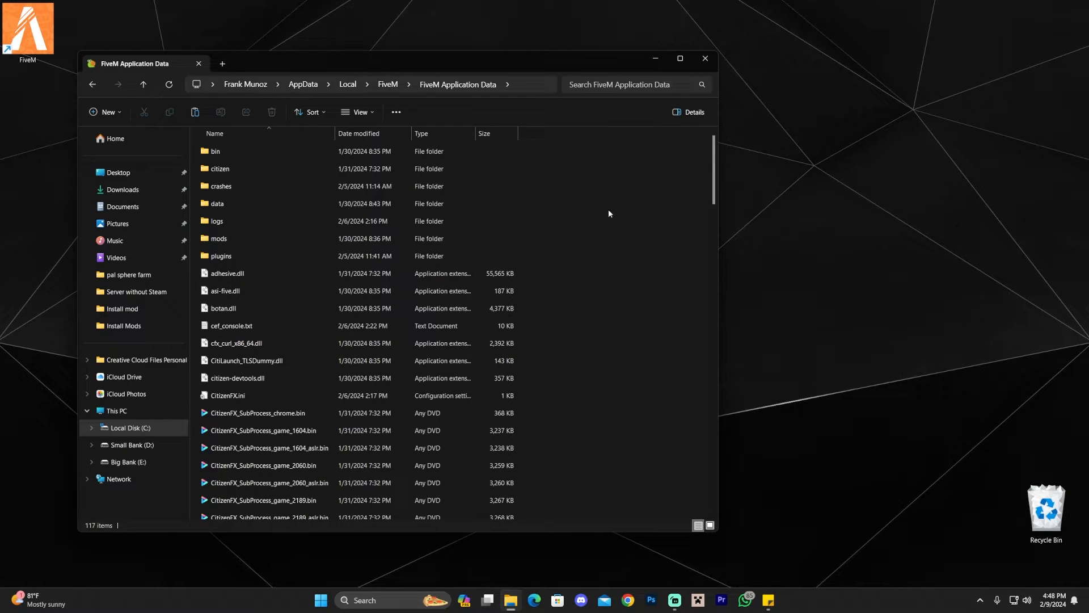
pyautogui.moveTo(642, 284)
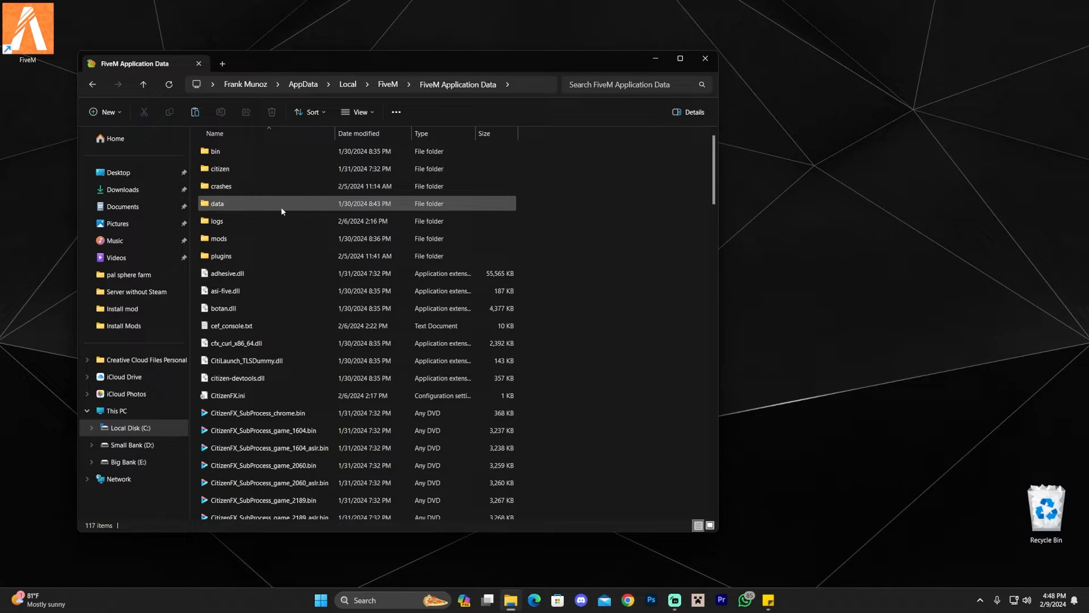
pyautogui.doubleClick(215, 203)
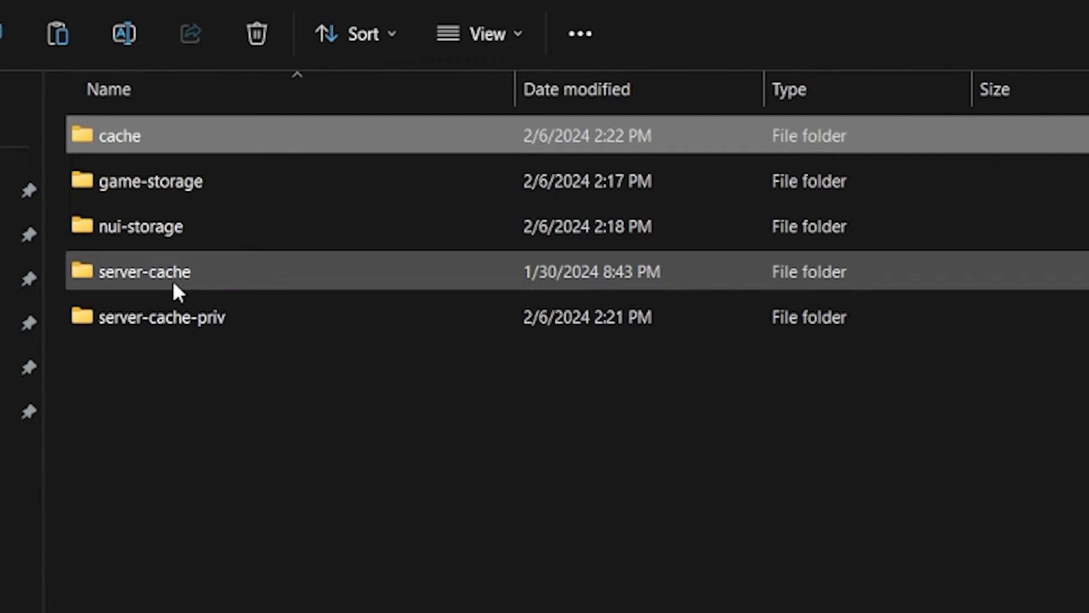
# Remove cache, server-cache and server-cache-priv, keeping game-storage and nui-storage.
pyautogui.click(159, 318)
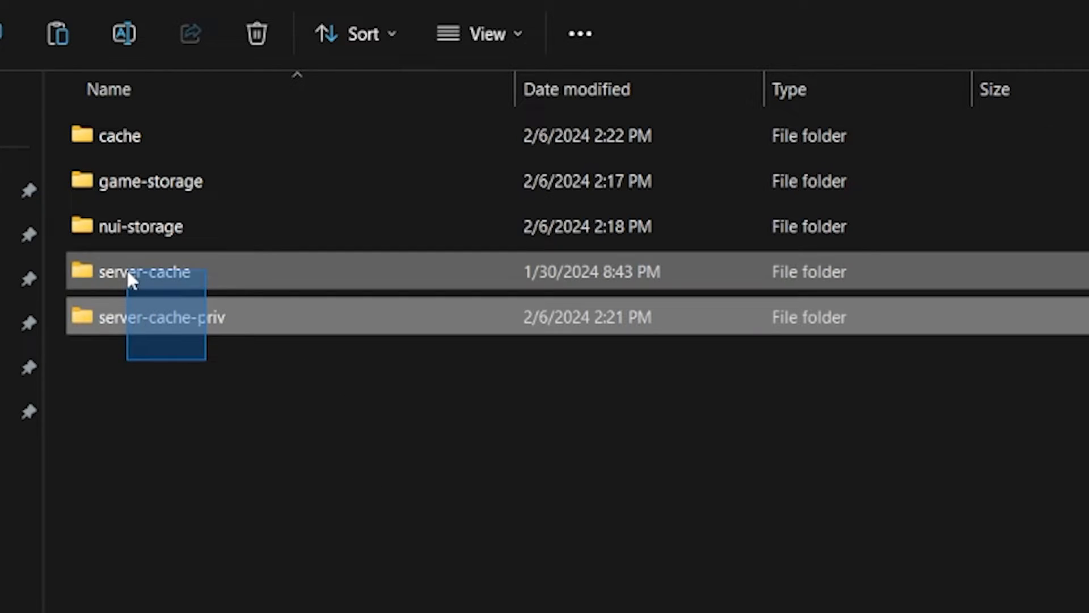
pyautogui.moveTo(198, 141)
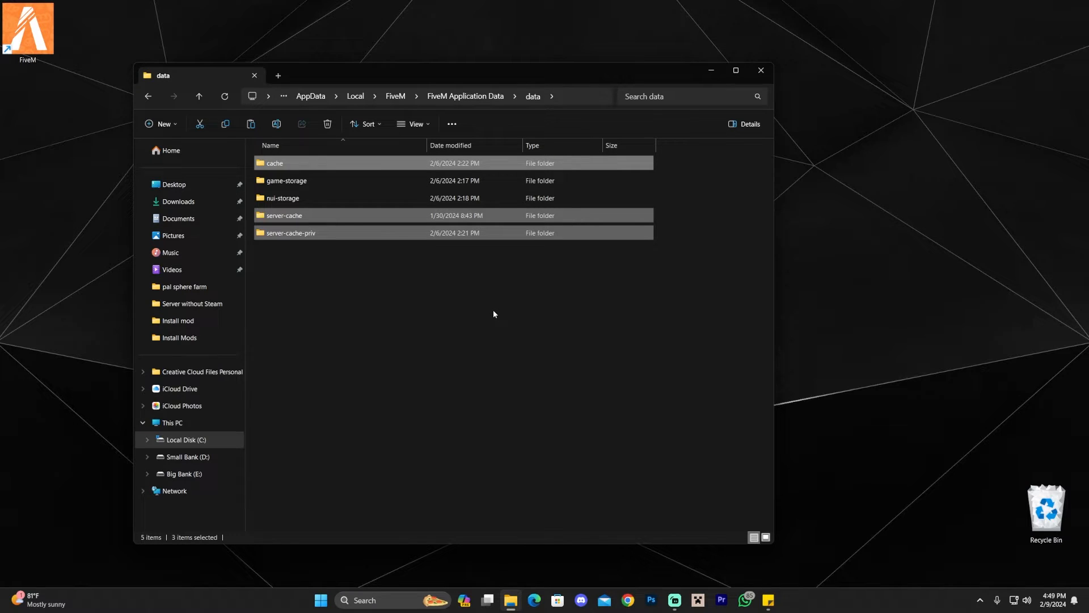
pyautogui.click(327, 124)
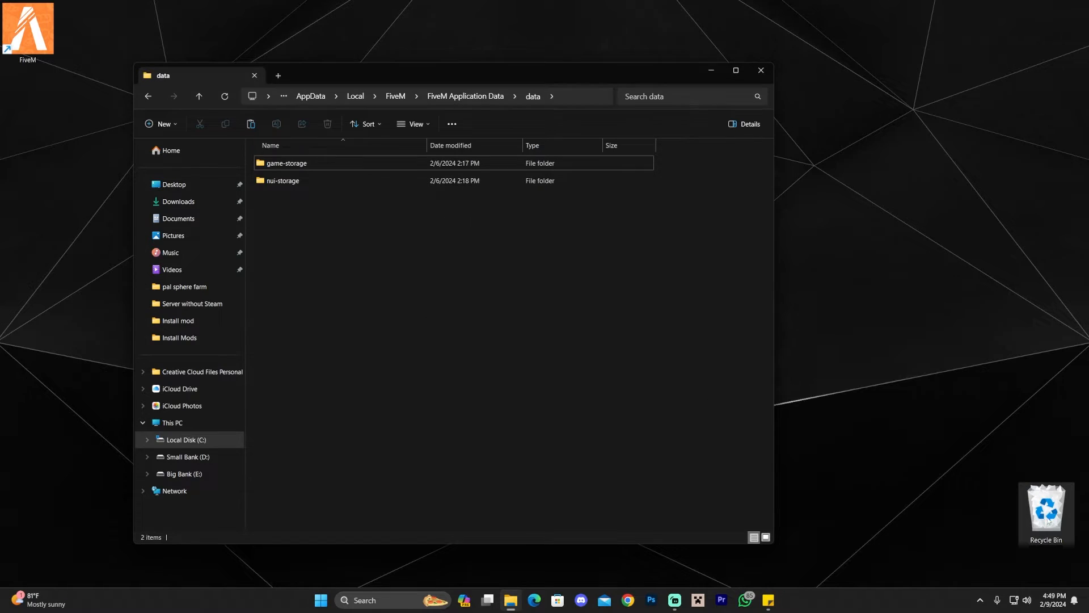
pyautogui.moveTo(411, 275)
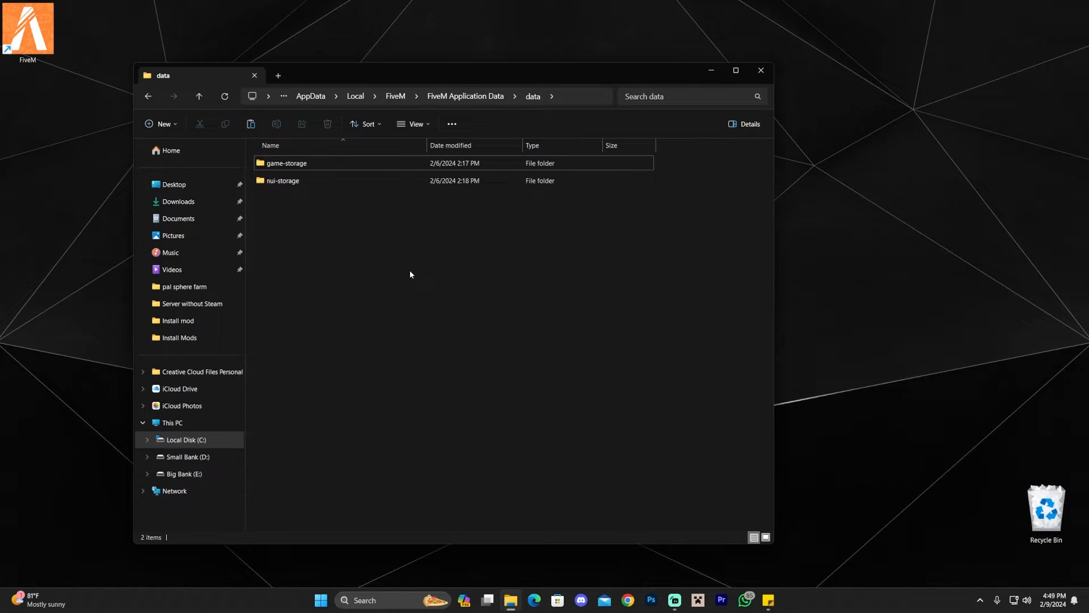
pyautogui.moveTo(402, 263)
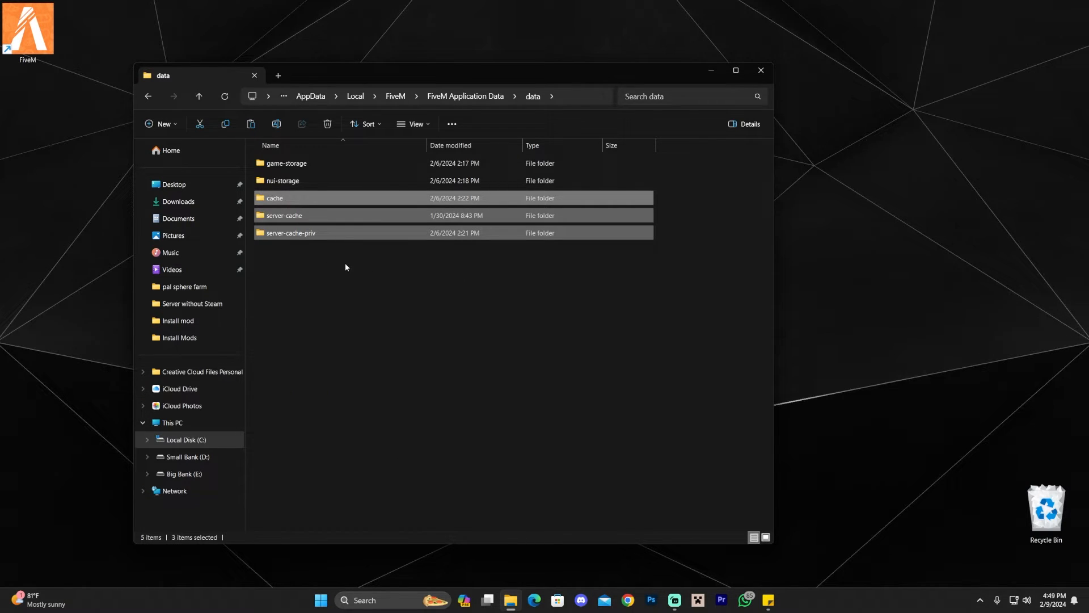
pyautogui.click(327, 123)
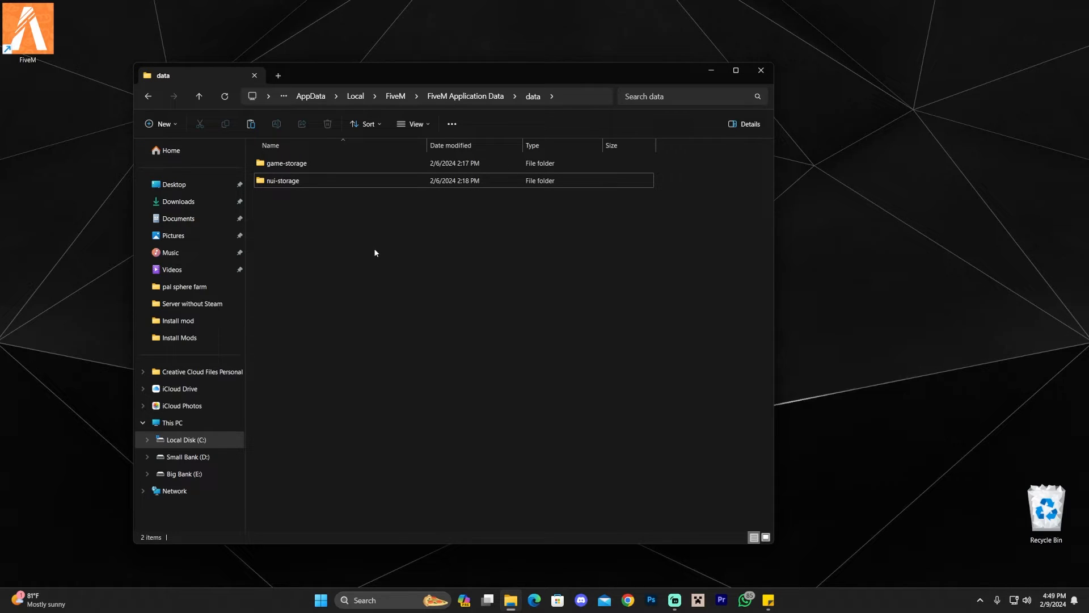
pyautogui.moveTo(386, 247)
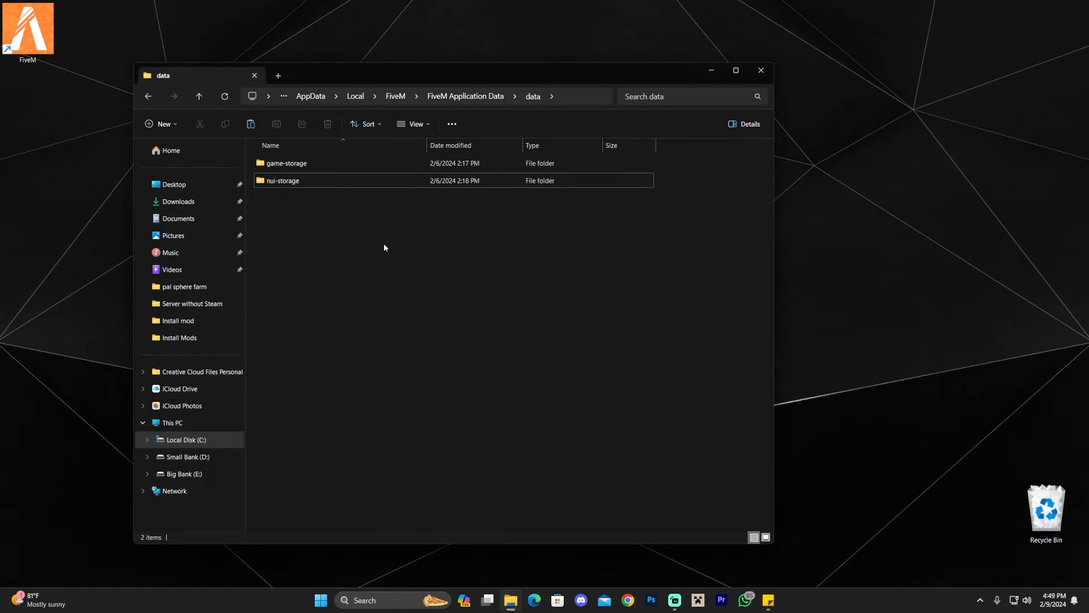
pyautogui.moveTo(393, 257)
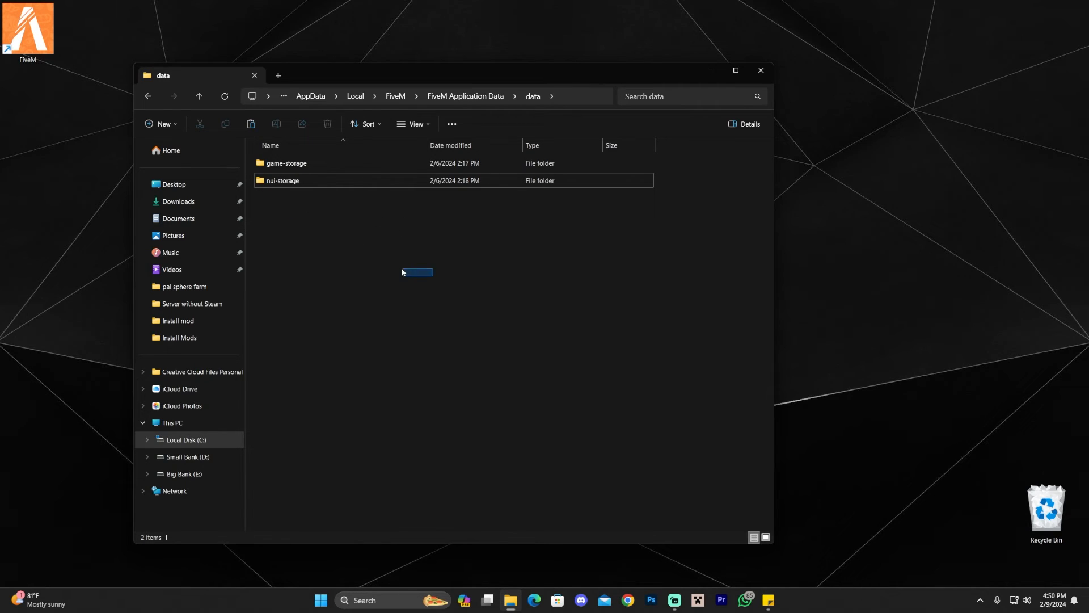
pyautogui.click(438, 249)
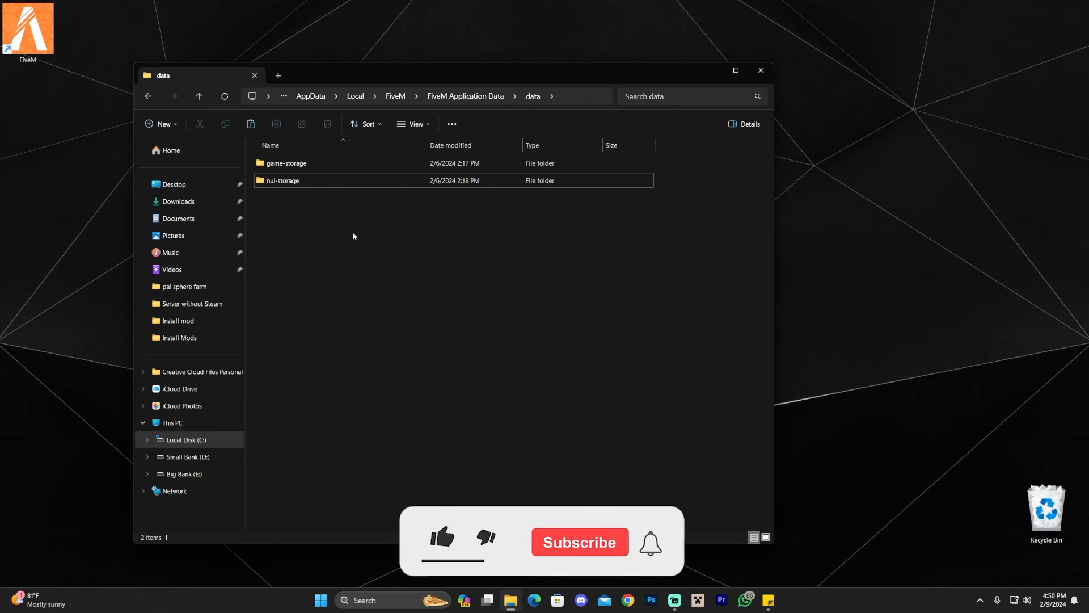
pyautogui.click(442, 540)
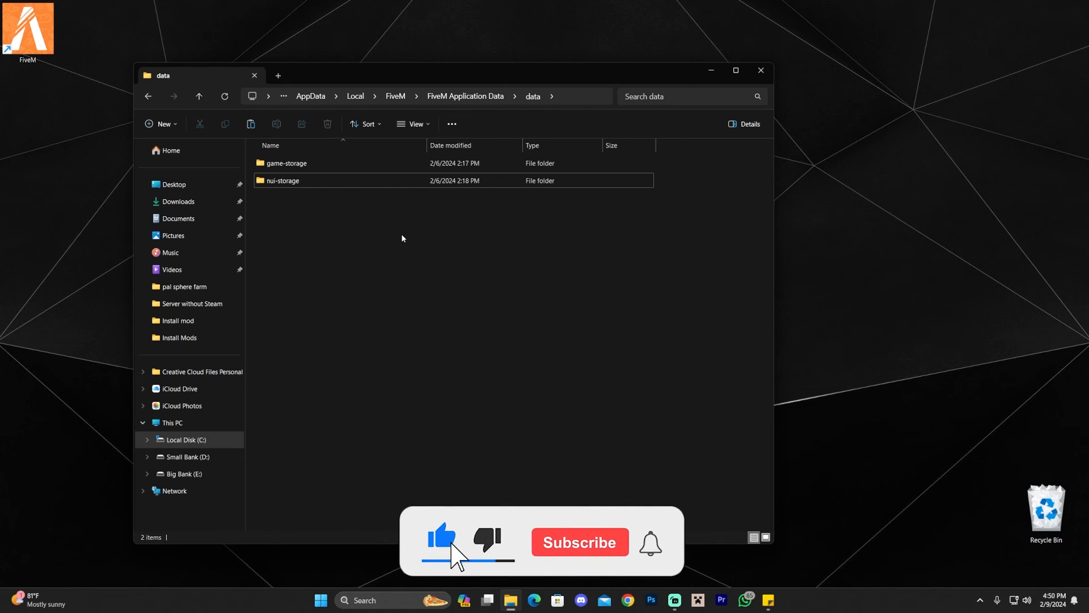